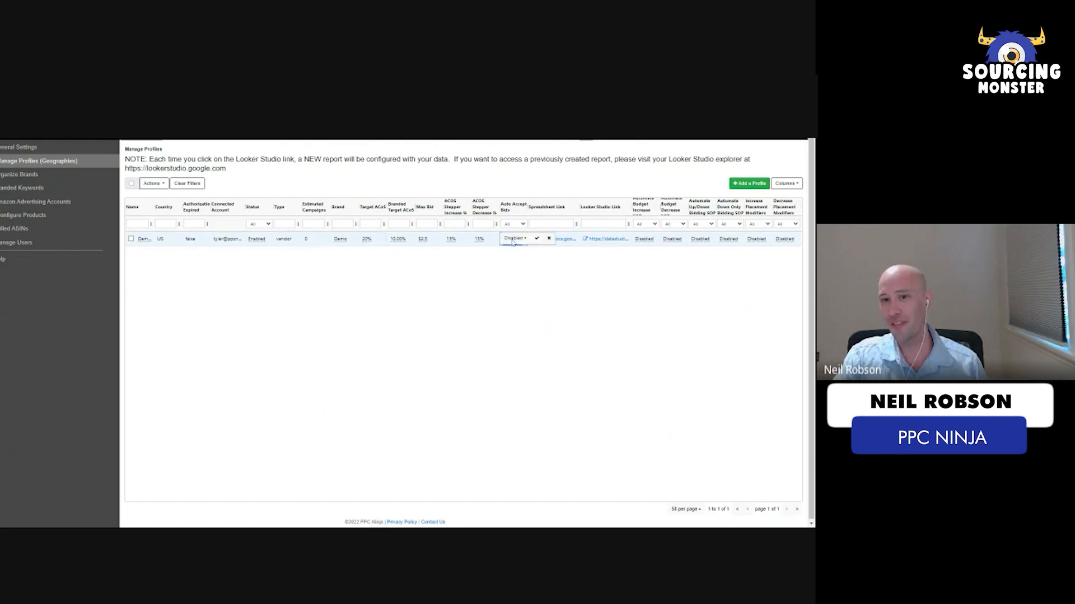
# Leave Auto Accept Bids set to Disabled for the demo US profile.
pyautogui.click(515, 238)
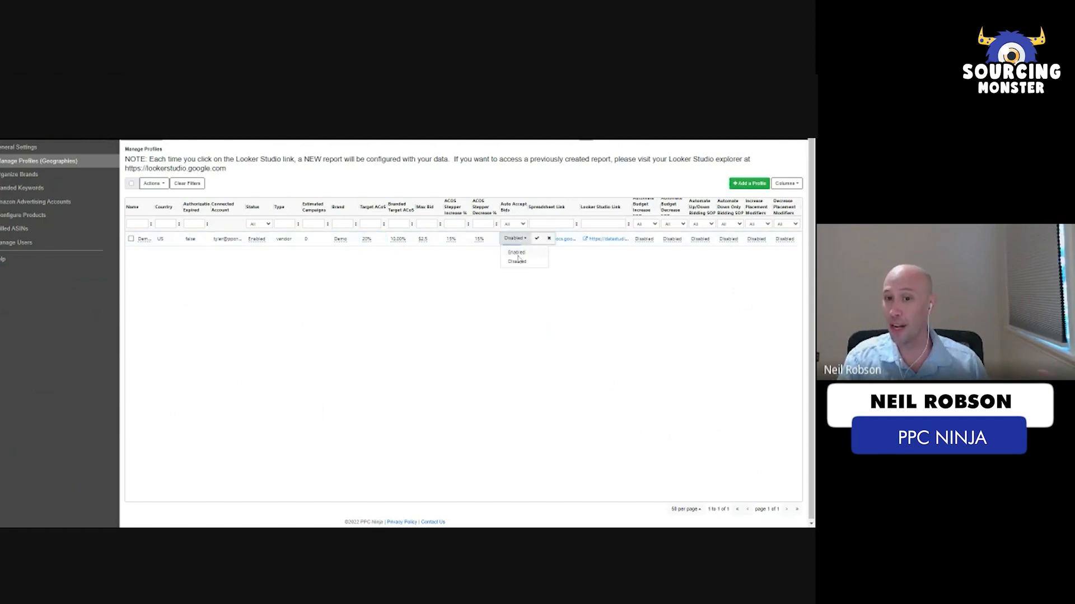
pyautogui.click(515, 253)
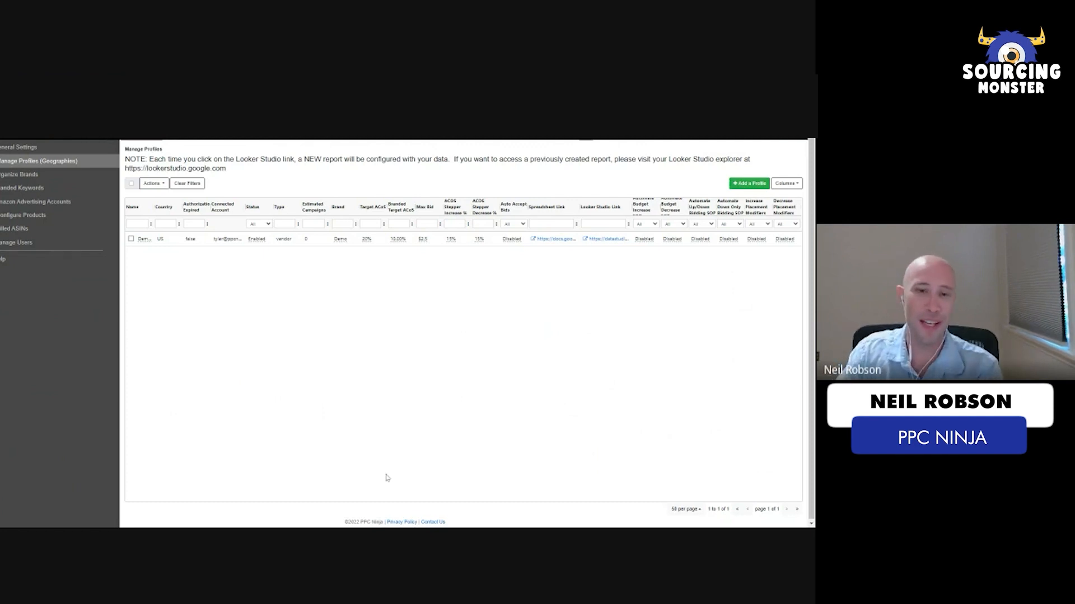
pyautogui.moveTo(390, 485)
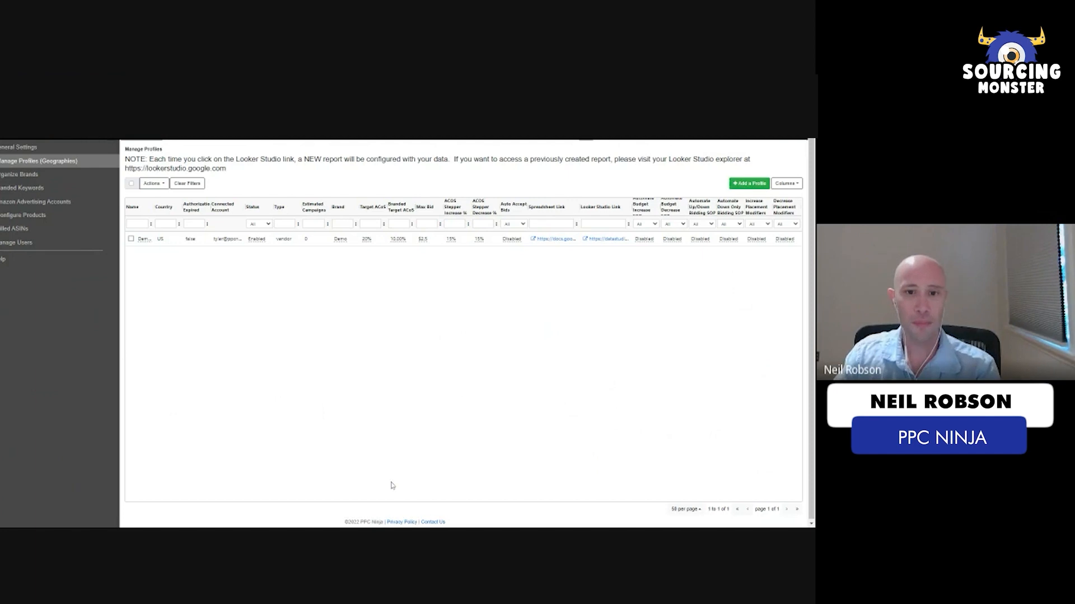